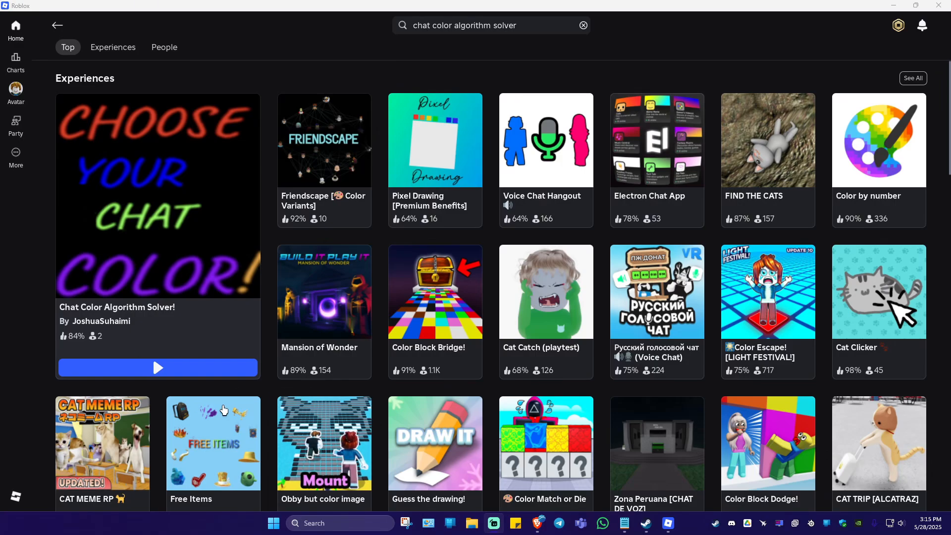
{"action": "mouse_move", "coordinate": [233, 413]}
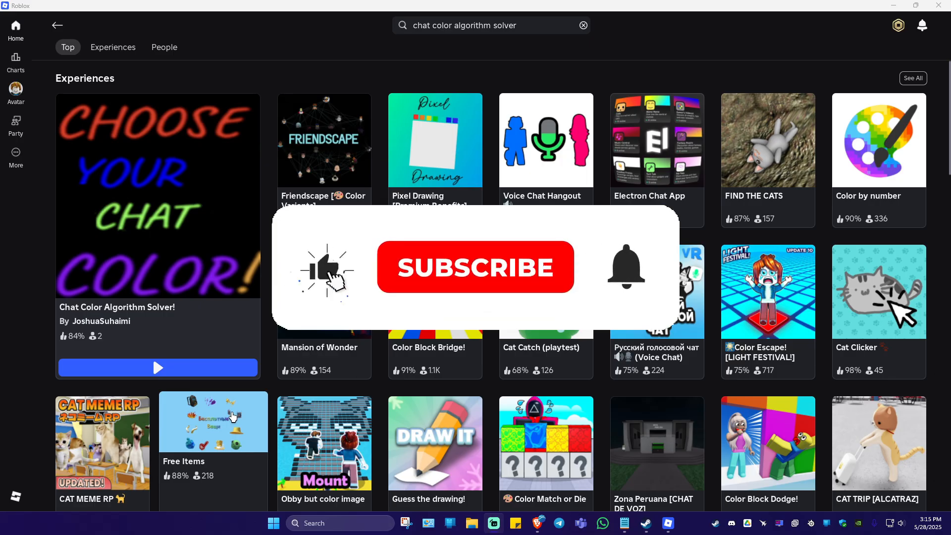
Search Roblox for 'chat color algorith solver' to refresh the experience results.
{"action": "left_click", "coordinate": [476, 268]}
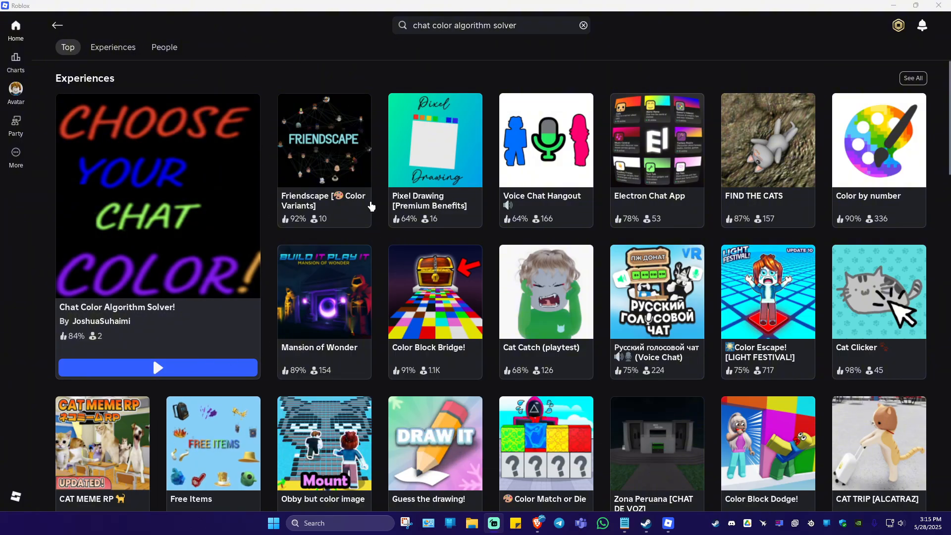
{"action": "mouse_move", "coordinate": [366, 65]}
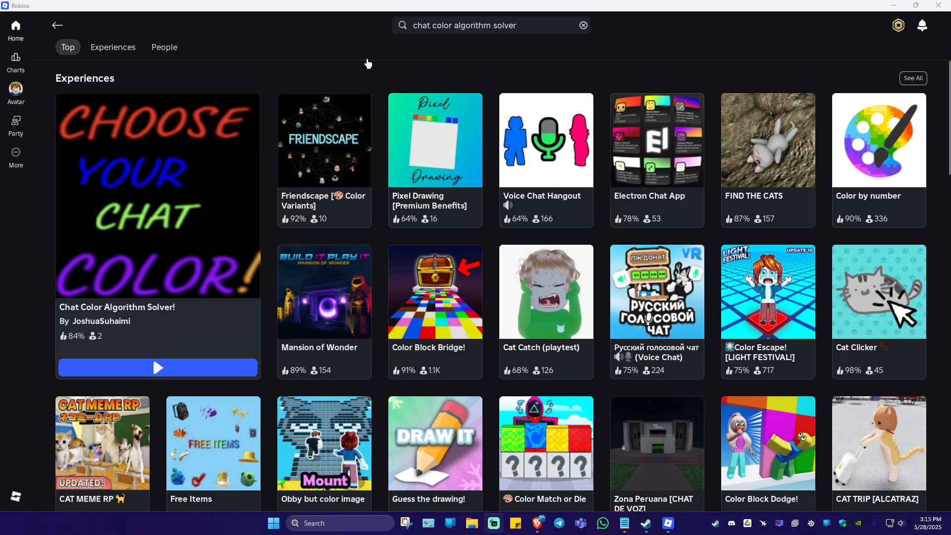
{"action": "mouse_move", "coordinate": [375, 48]}
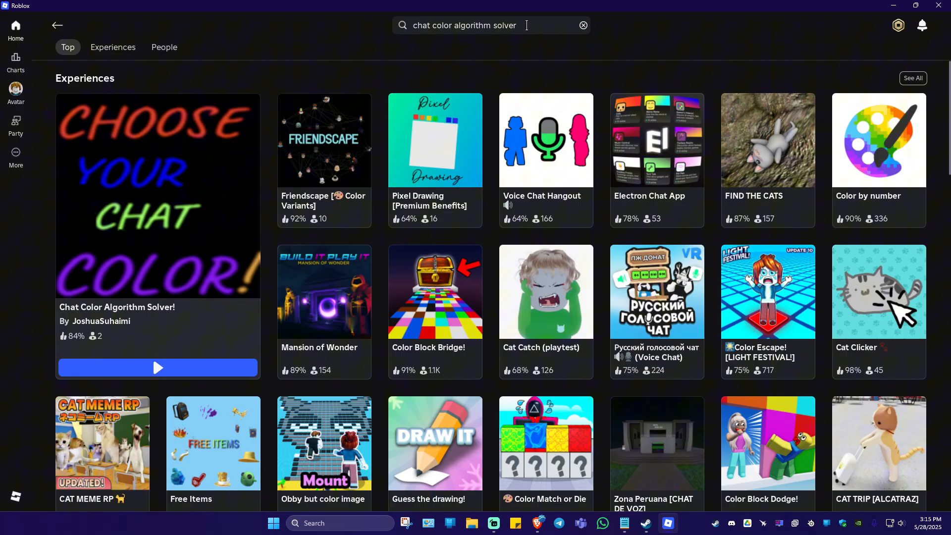
{"action": "left_click", "coordinate": [493, 26]}
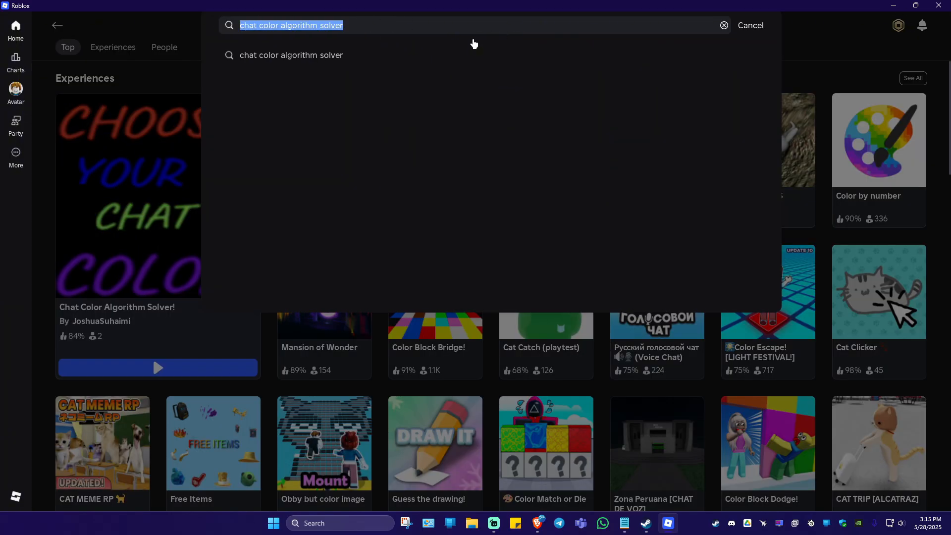
{"action": "type", "text": "chat col"}
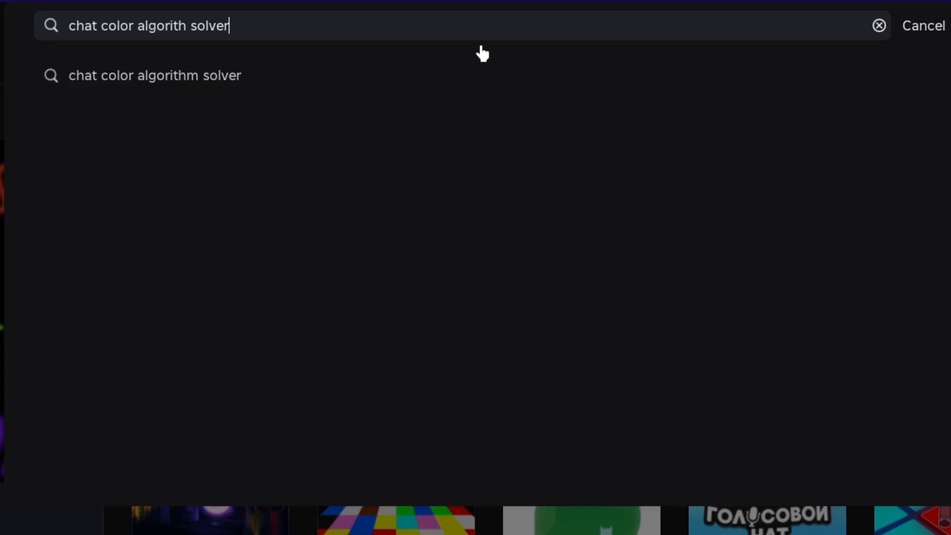
{"action": "left_click", "coordinate": [152, 76]}
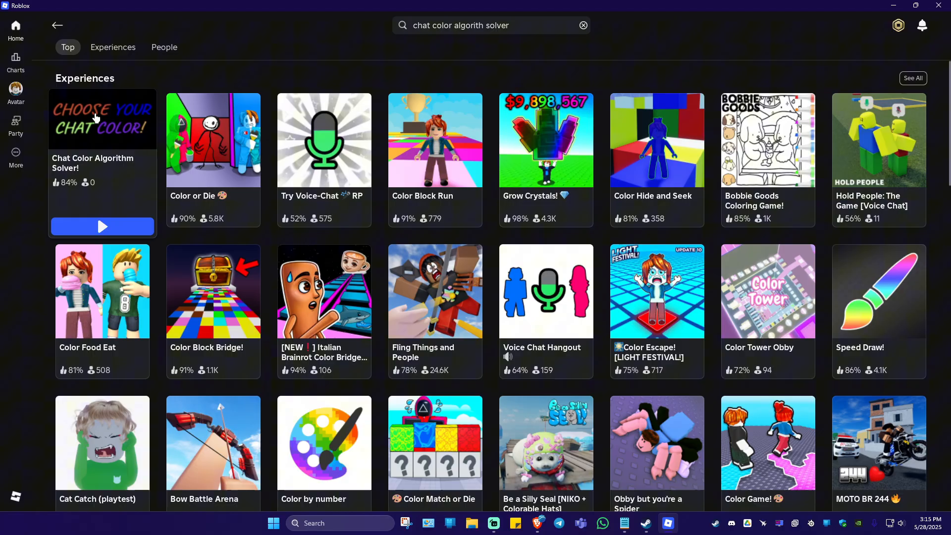
Join the Chat Color Algorithm Solver! experience from the first result.
{"action": "left_click", "coordinate": [102, 226]}
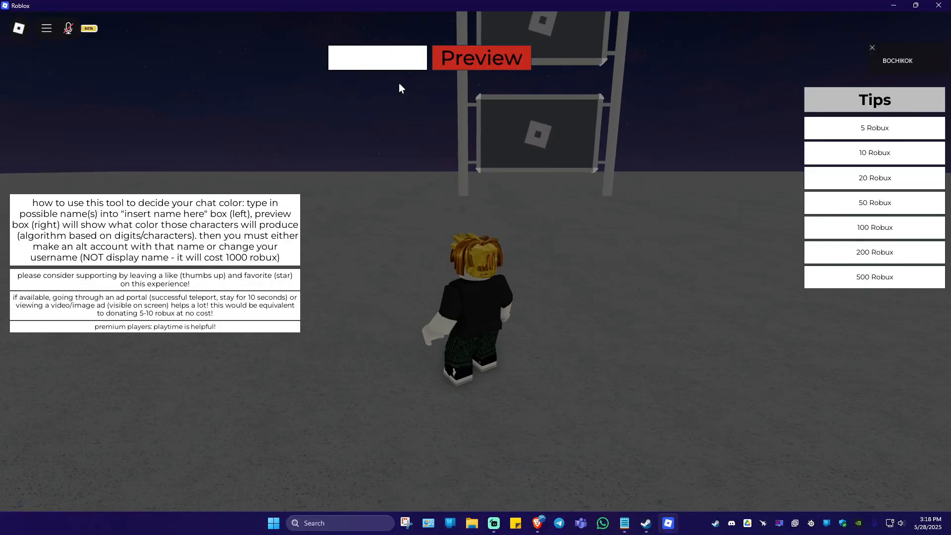
Preview chat colours for 'made4money' and 'Thisismyusername' in the name tool.
{"action": "type", "text": "made4money"}
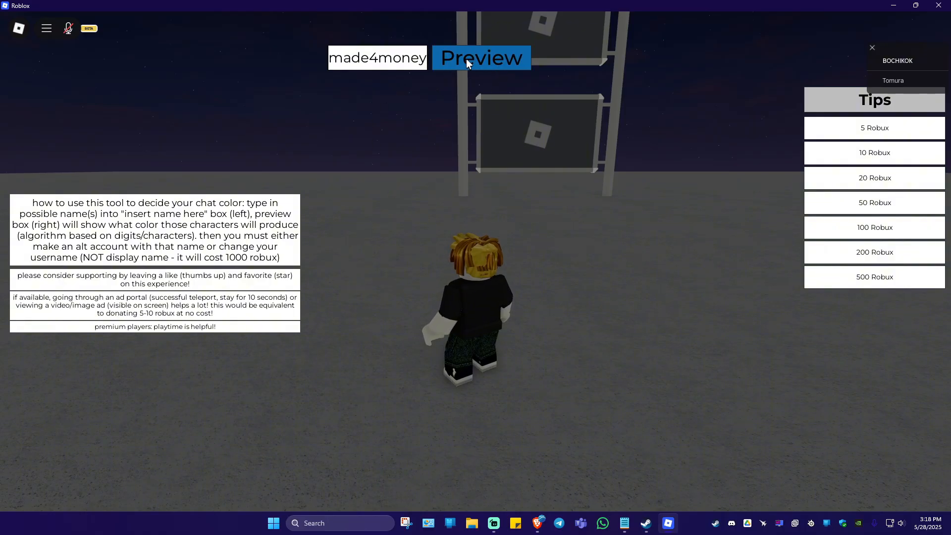
{"action": "left_click", "coordinate": [480, 57]}
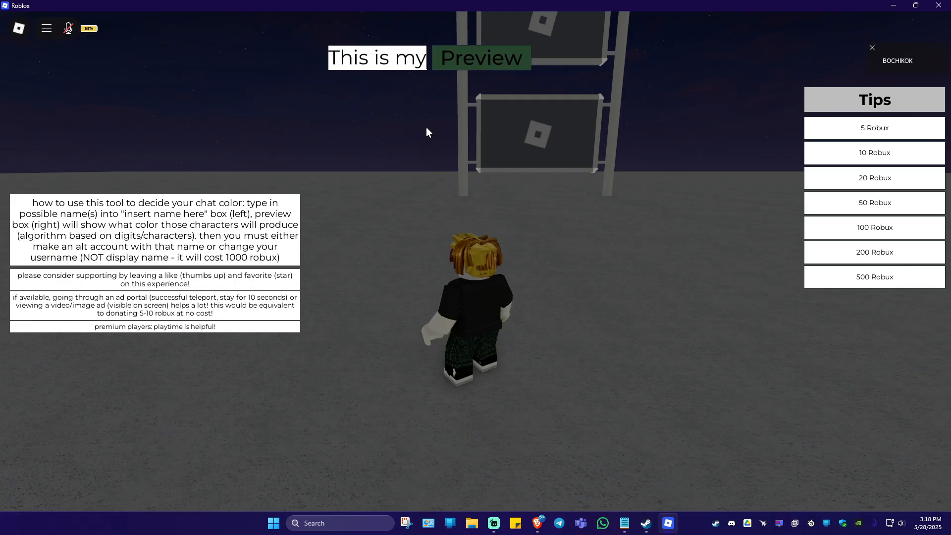
{"action": "type", "text": "Thisismyusername"}
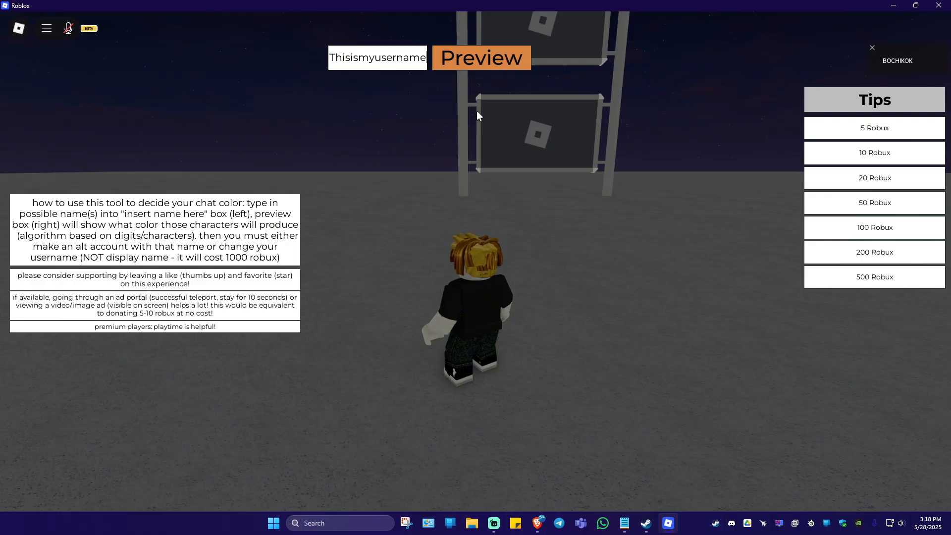
{"action": "mouse_move", "coordinate": [416, 90]}
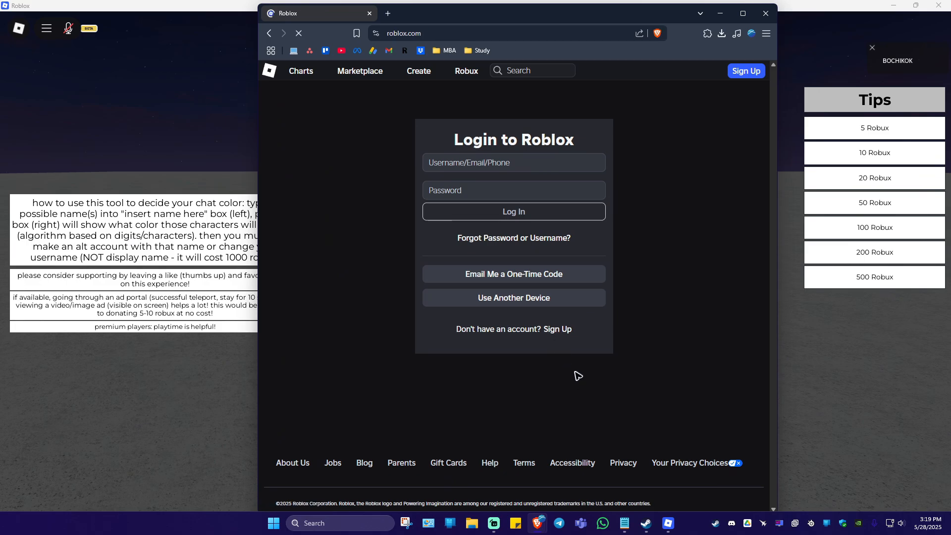
Bring up the Roblox sign-up form and try 'Thisismyusername' as the username.
{"action": "left_click", "coordinate": [558, 329]}
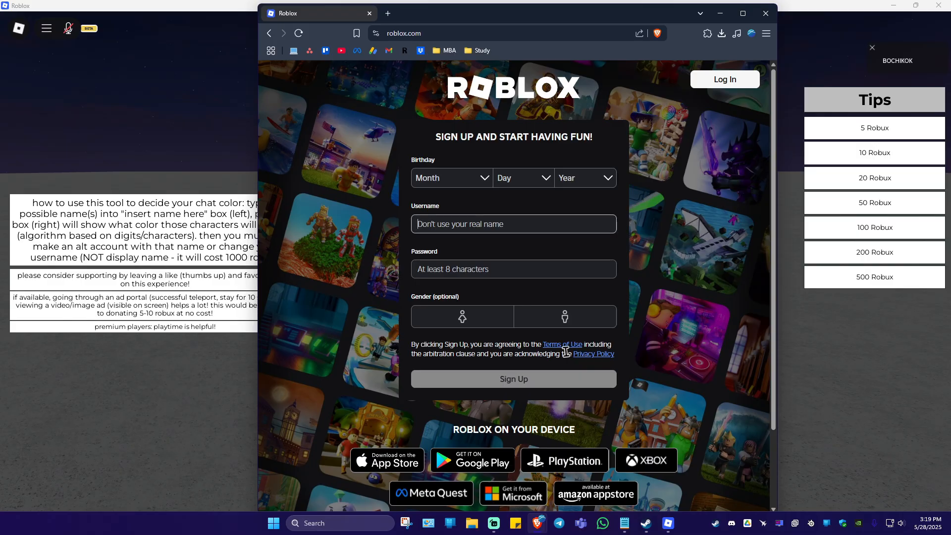
{"action": "type", "text": "Thisismyusername"}
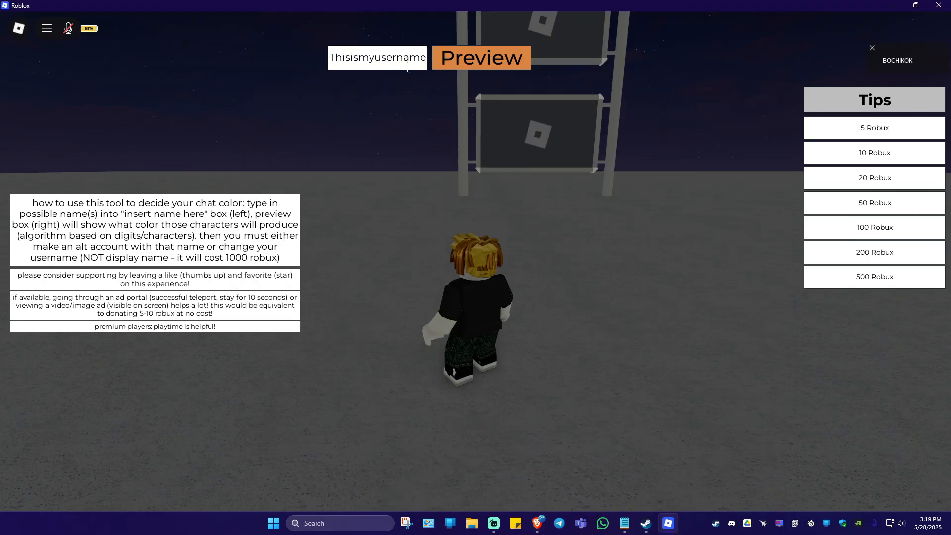
{"action": "mouse_move", "coordinate": [424, 192]}
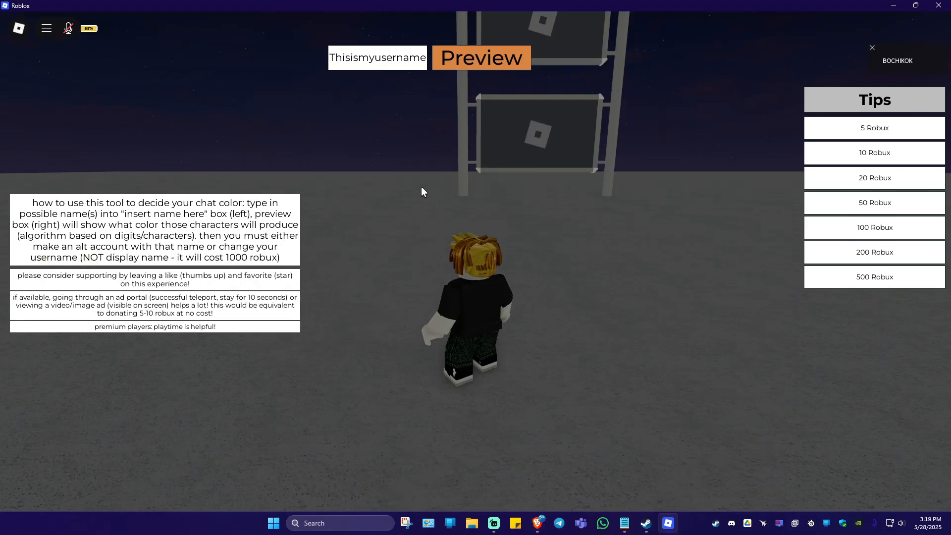
Preview chat colours for 'Made4Money' and 'bochikok', then leave for the Home page.
{"action": "type", "text": "Made4"}
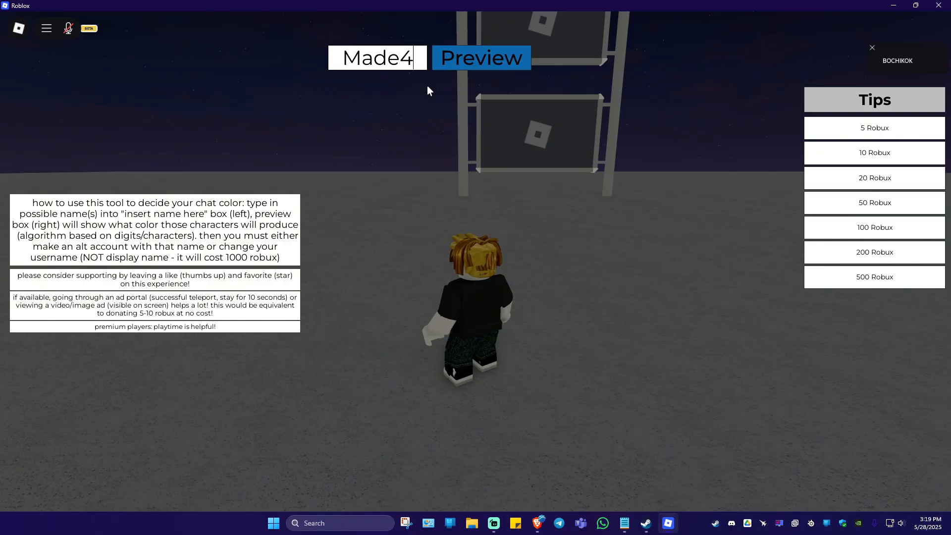
{"action": "type", "text": "Money"}
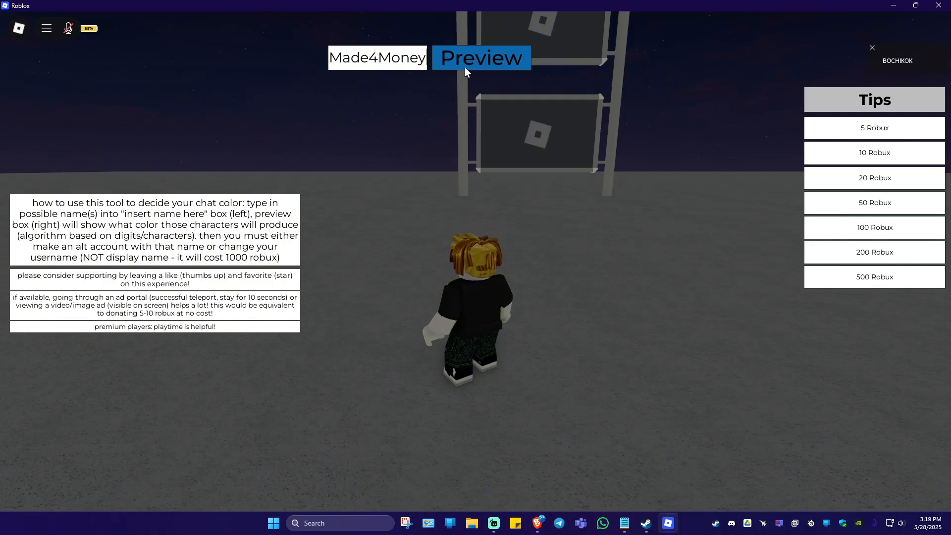
{"action": "type", "text": "bochikok"}
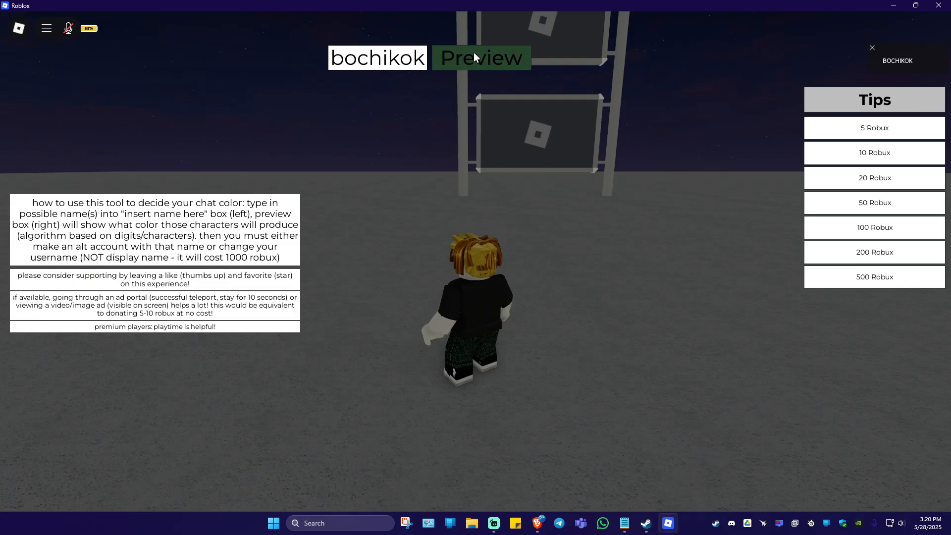
{"action": "left_click", "coordinate": [358, 57]}
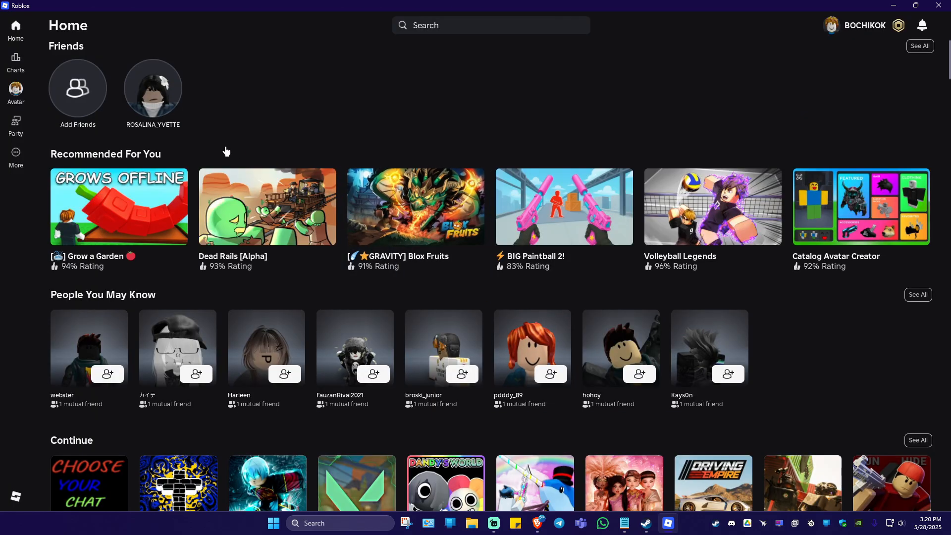
Navigate via More and Settings to the Account Info page.
{"action": "left_click", "coordinate": [15, 156]}
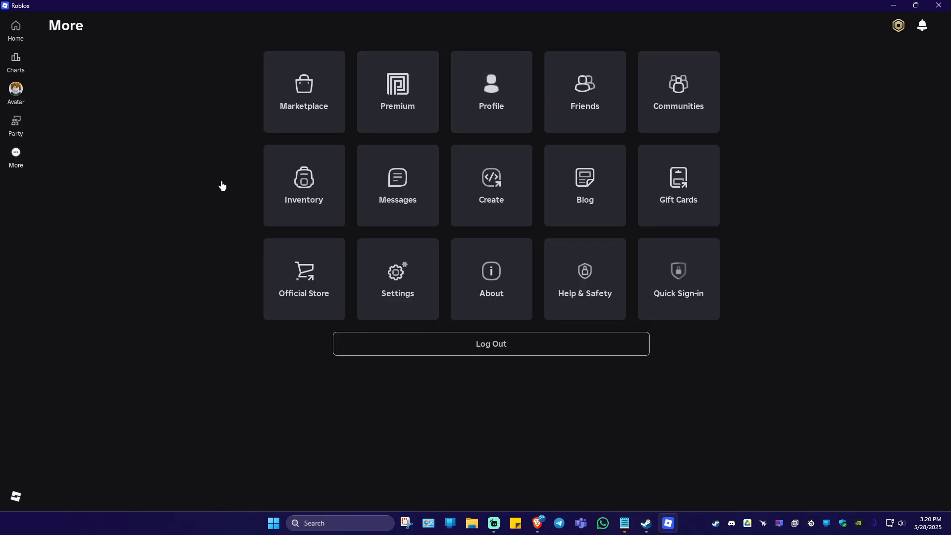
{"action": "left_click", "coordinate": [399, 280]}
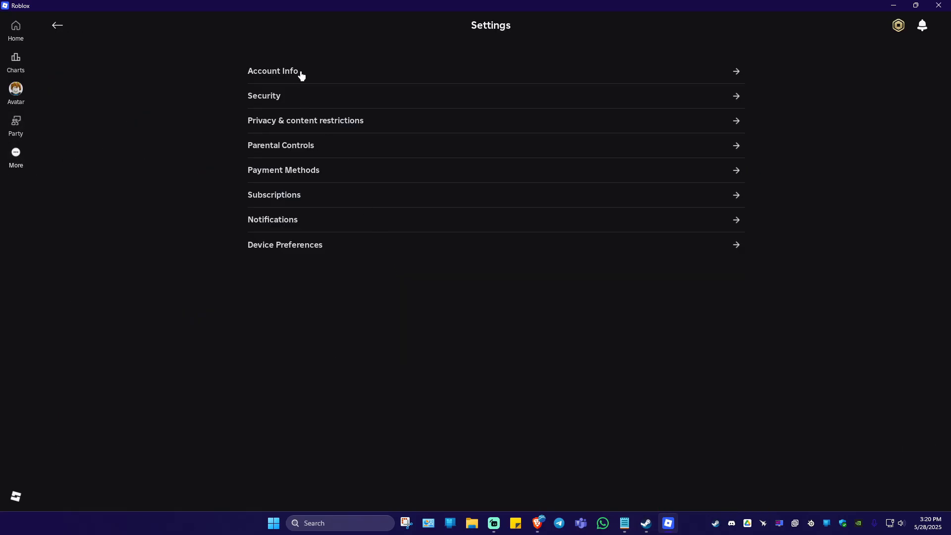
{"action": "left_click", "coordinate": [272, 71]}
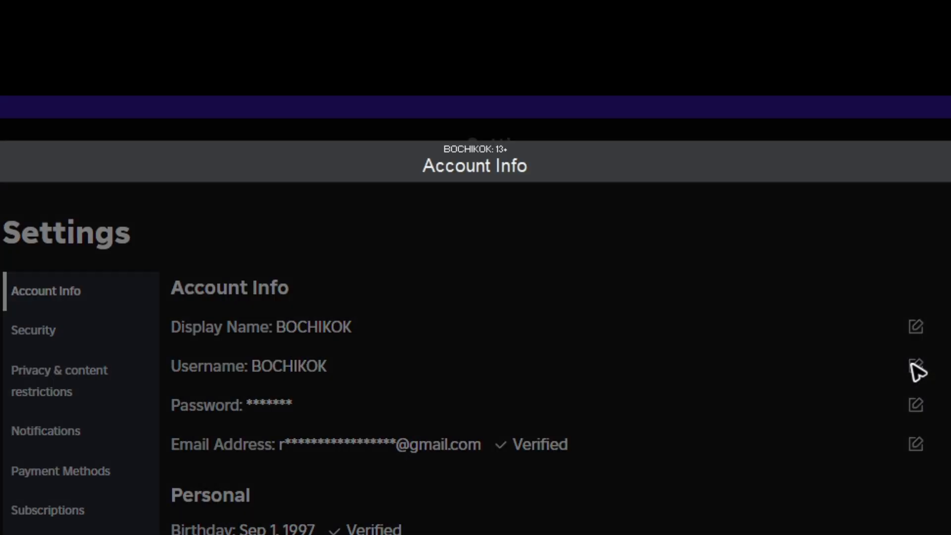
Start a username change, bringing up the 1000-Robux Insufficient Funds notice.
{"action": "left_click", "coordinate": [914, 368]}
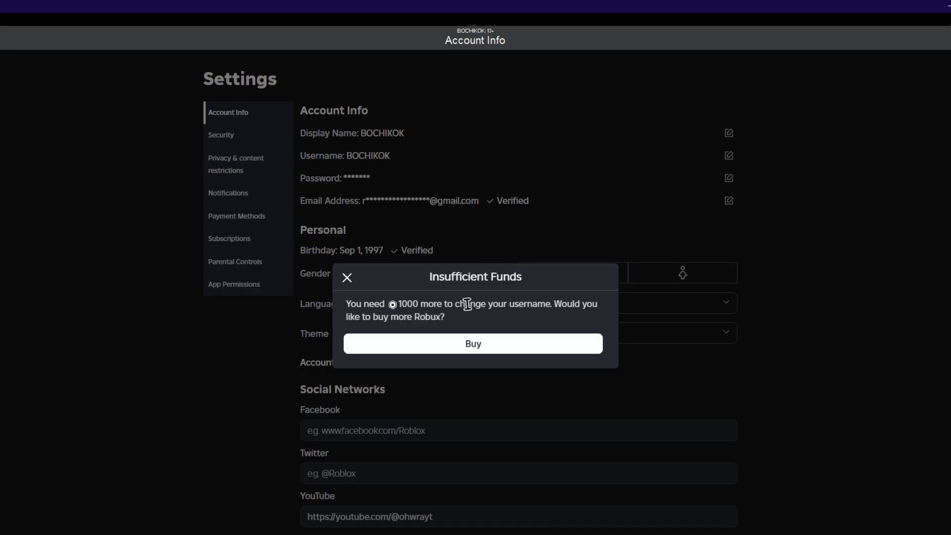
{"action": "mouse_move", "coordinate": [483, 350]}
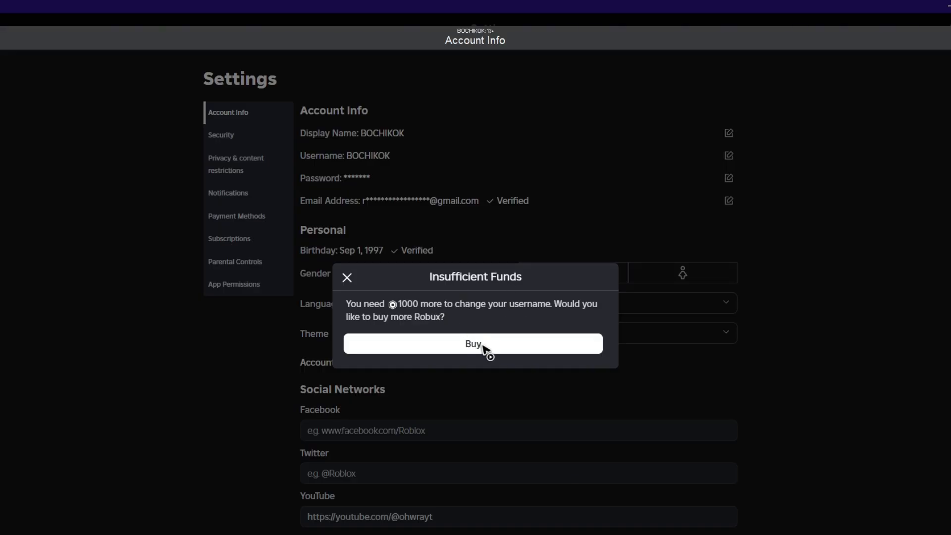
{"action": "mouse_move", "coordinate": [460, 299]}
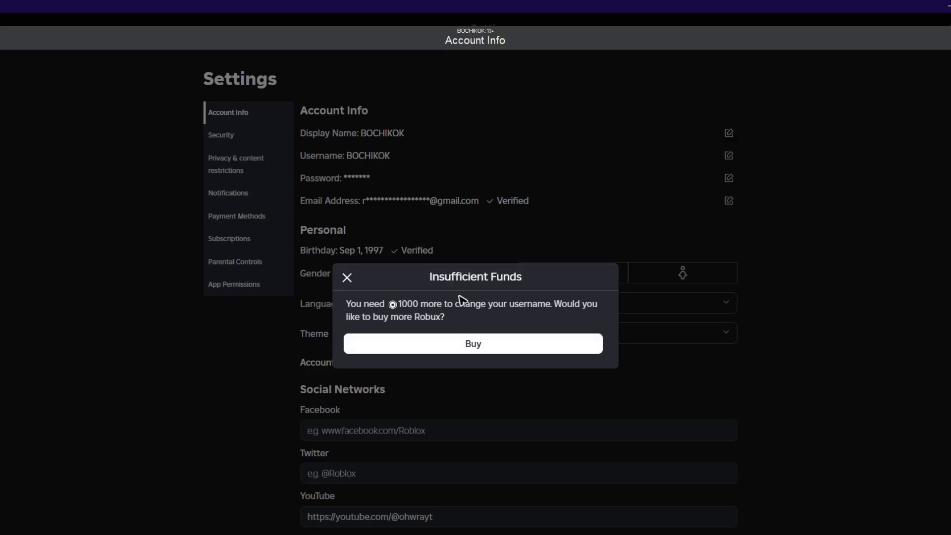
{"action": "mouse_move", "coordinate": [466, 298]}
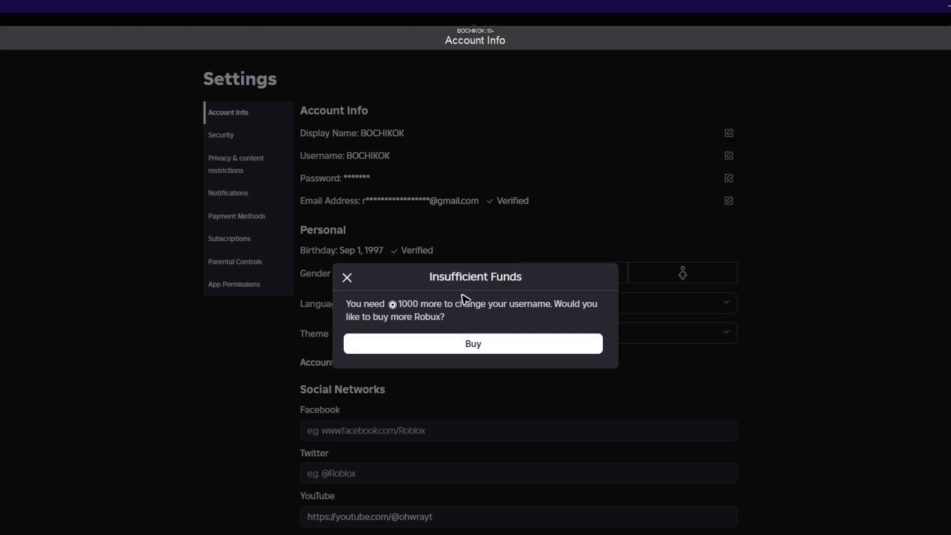